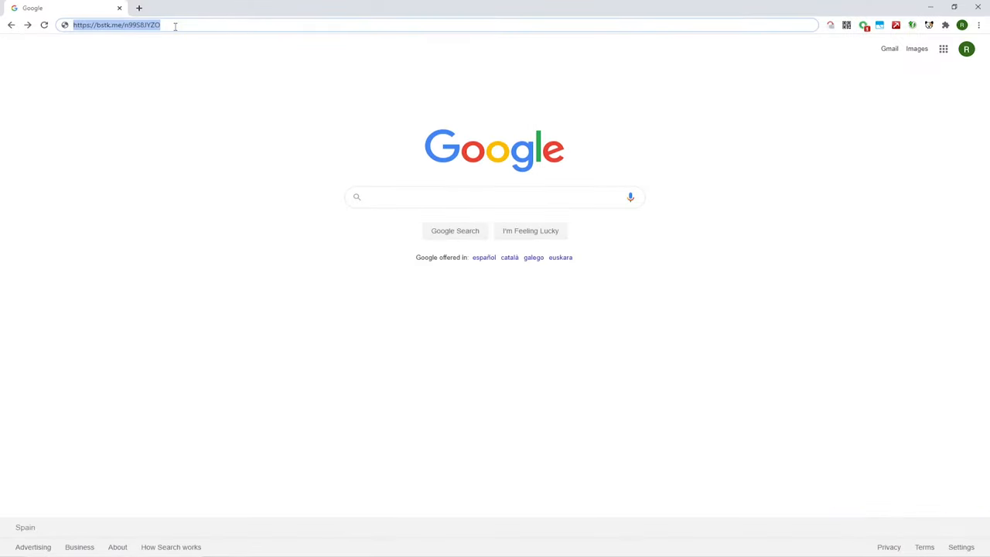
# Step: Open the bstk.me Cooking Diary page and start the 'Download Cooking Diary on PC' download
pyautogui.press('Return')
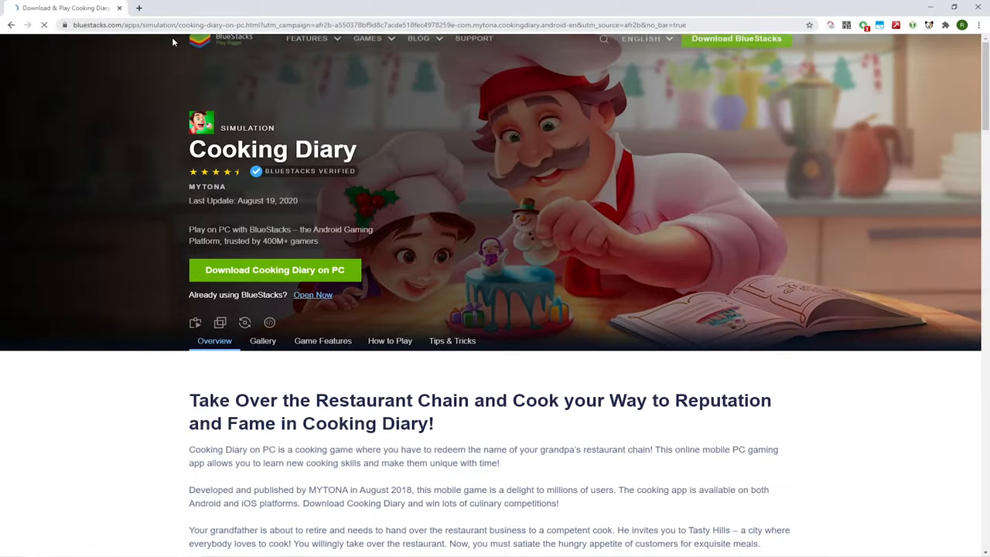
pyautogui.scroll(-3)
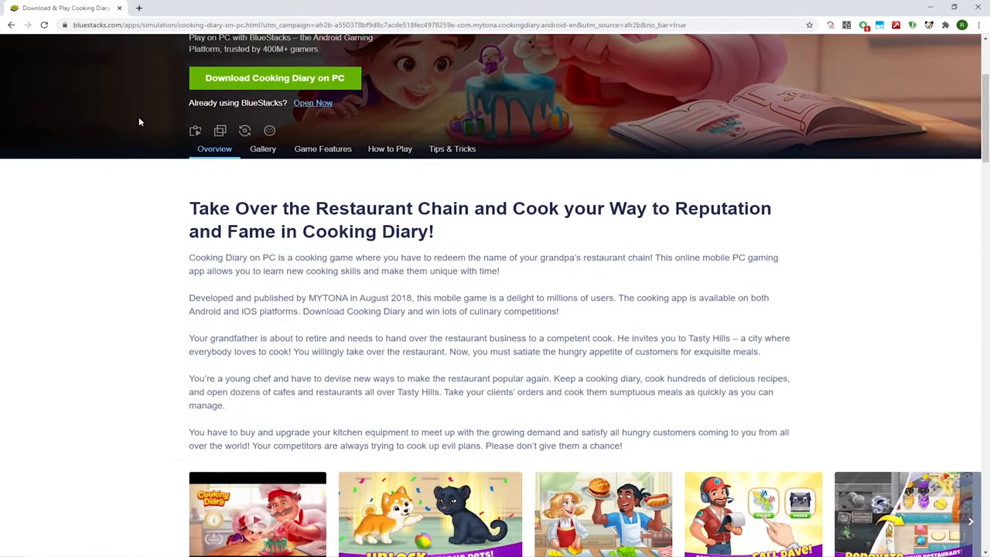
pyautogui.scroll(-3)
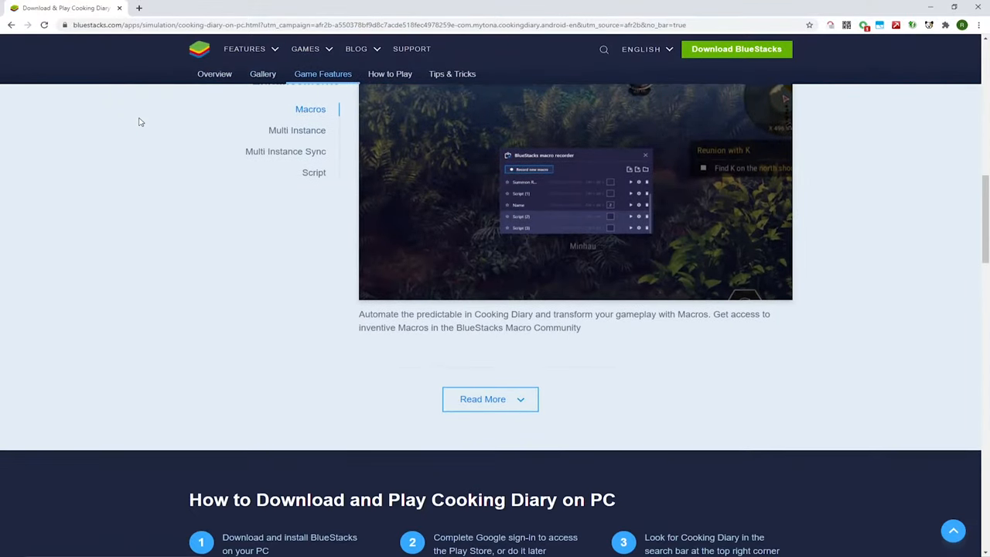
pyautogui.scroll(-3)
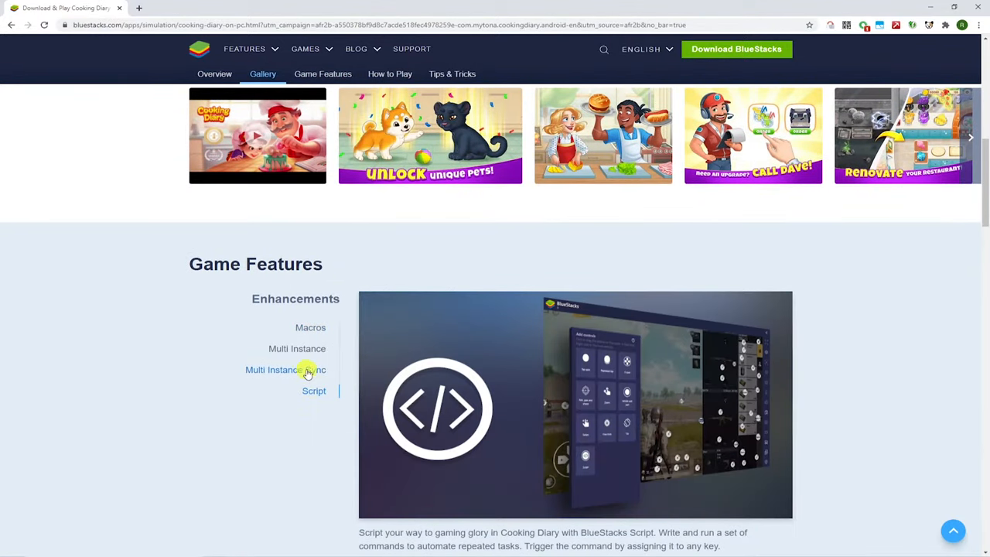
pyautogui.click(311, 327)
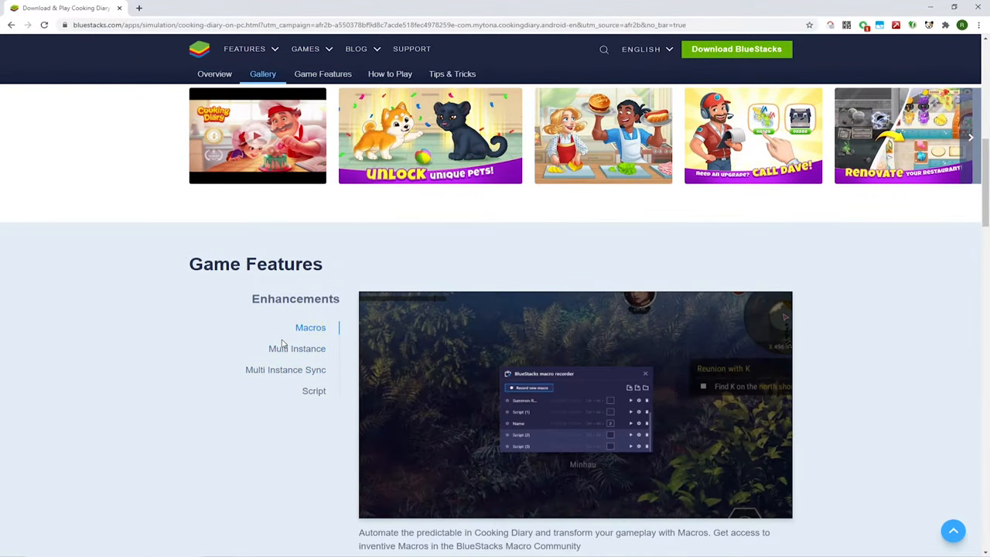
pyautogui.scroll(3)
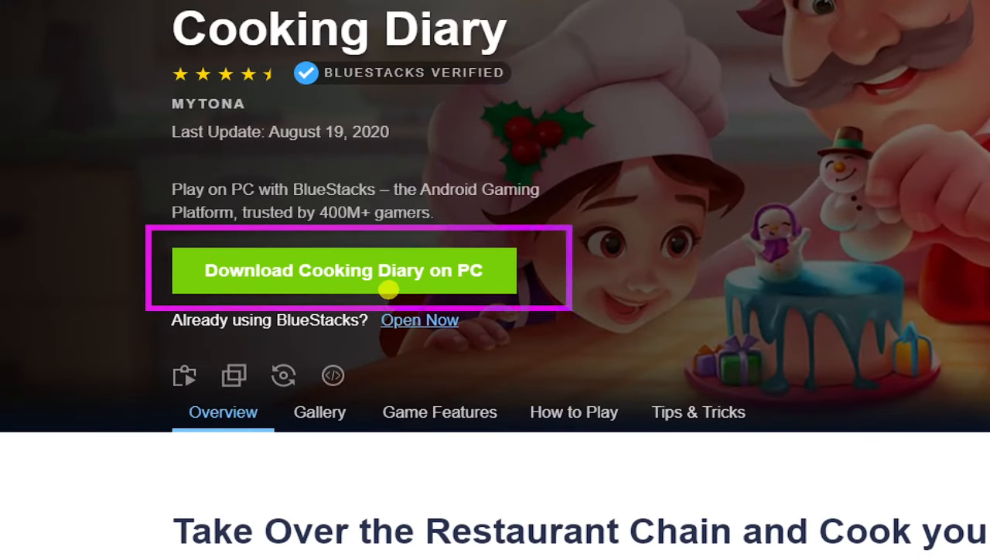
pyautogui.click(342, 270)
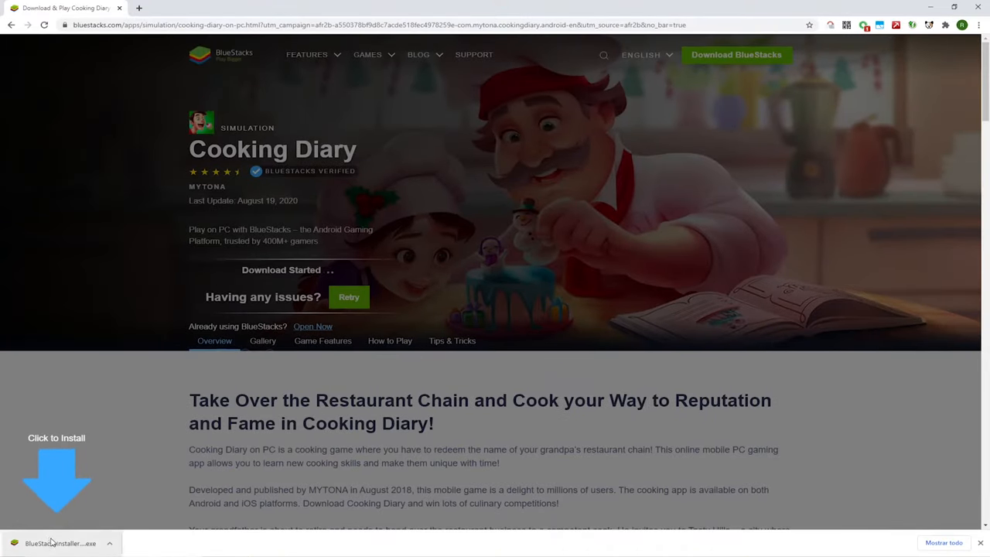
# Step: Run the downloaded BlueStacks installer, glance at Customize installation, then start Install now
pyautogui.click(60, 542)
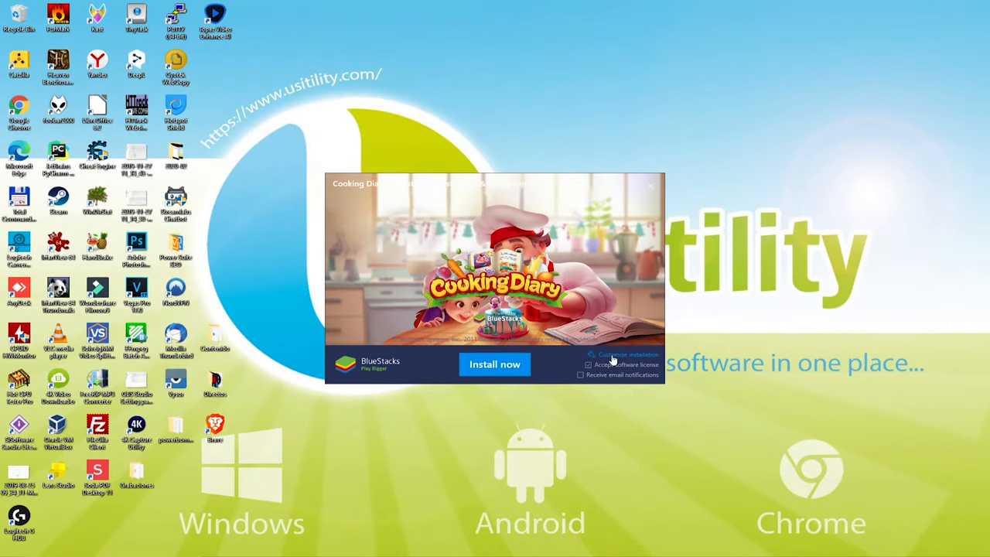
pyautogui.click(622, 354)
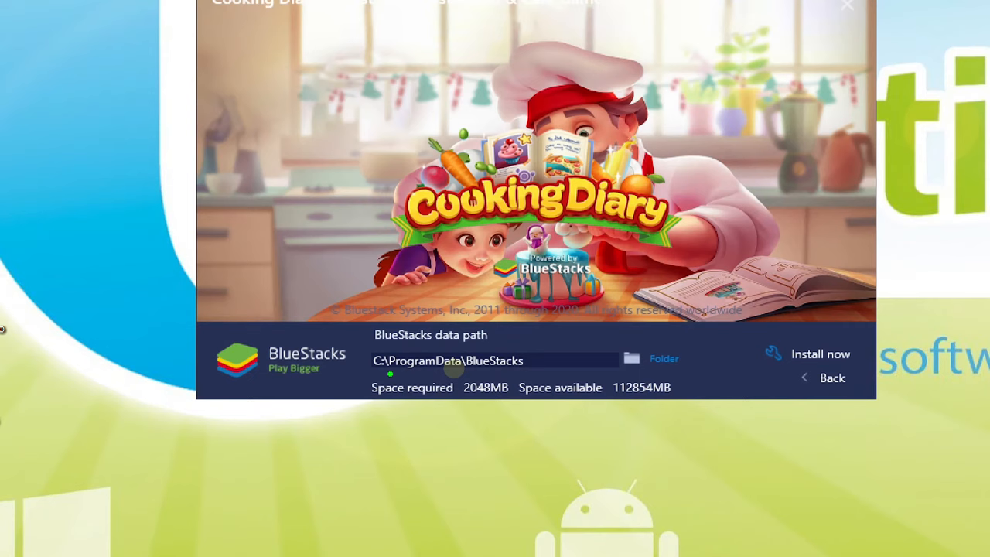
pyautogui.click(820, 354)
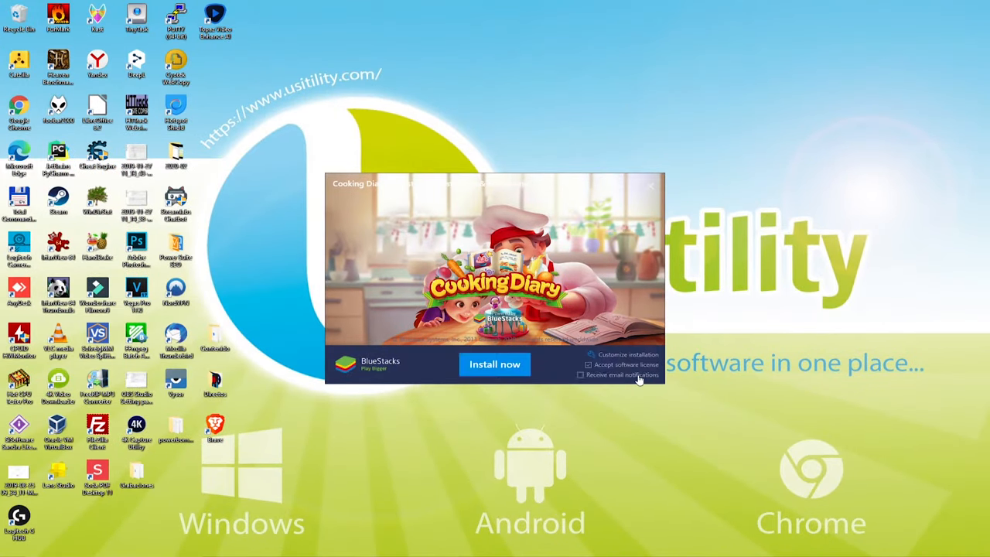
pyautogui.click(494, 365)
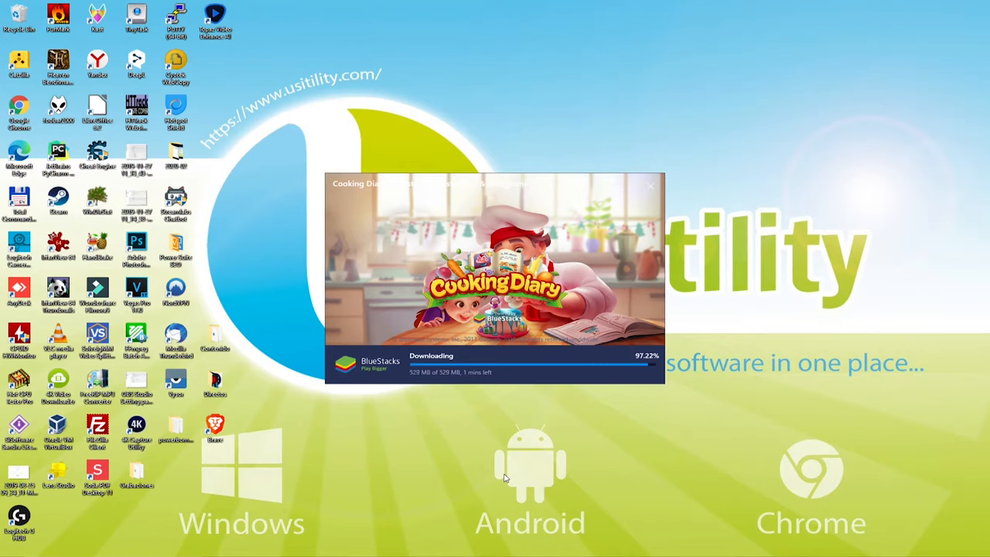
# Step: Let BlueStacks finish installing until the Google Play sign-in screen appears
pyautogui.click(651, 186)
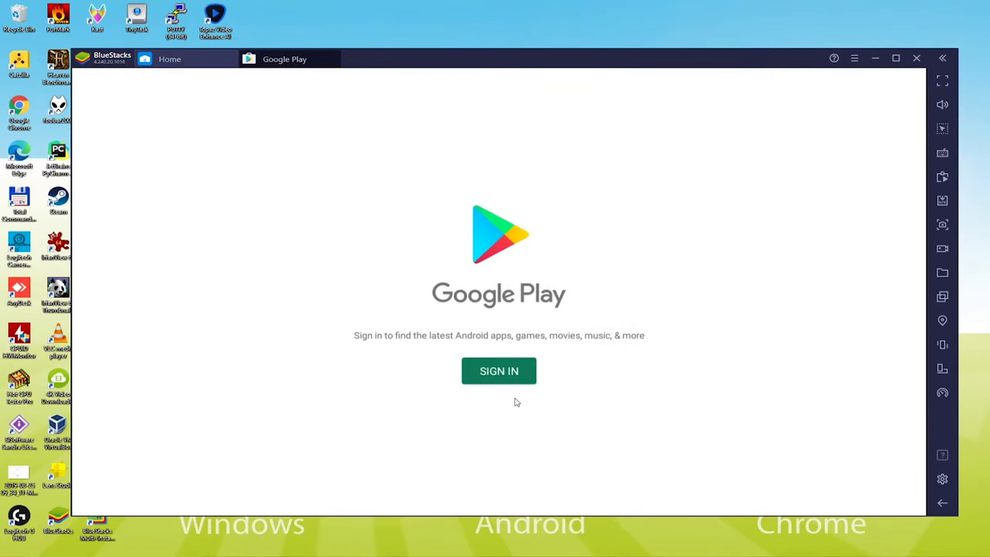
# Step: Sign in to Google Play by entering the account email and continuing
pyautogui.click(499, 370)
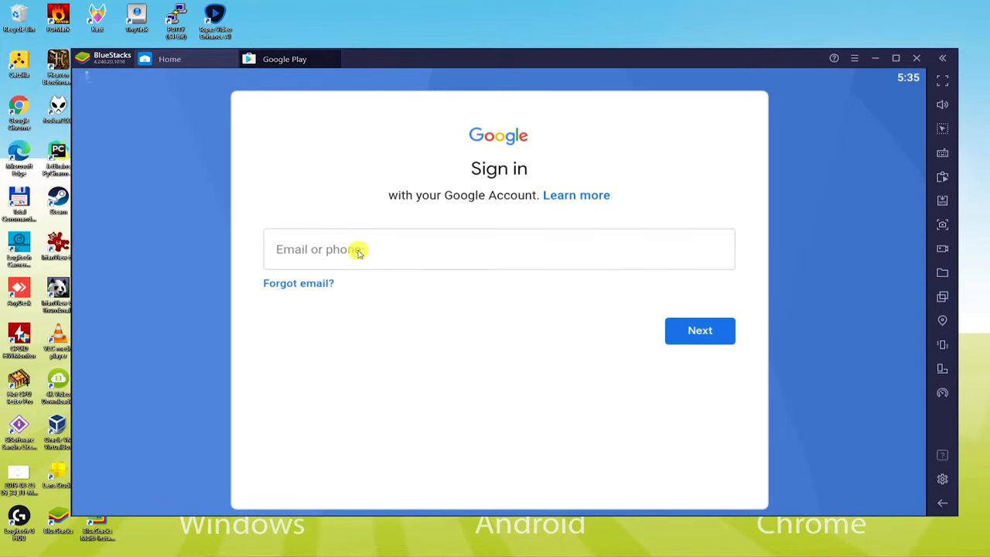
pyautogui.click(499, 248)
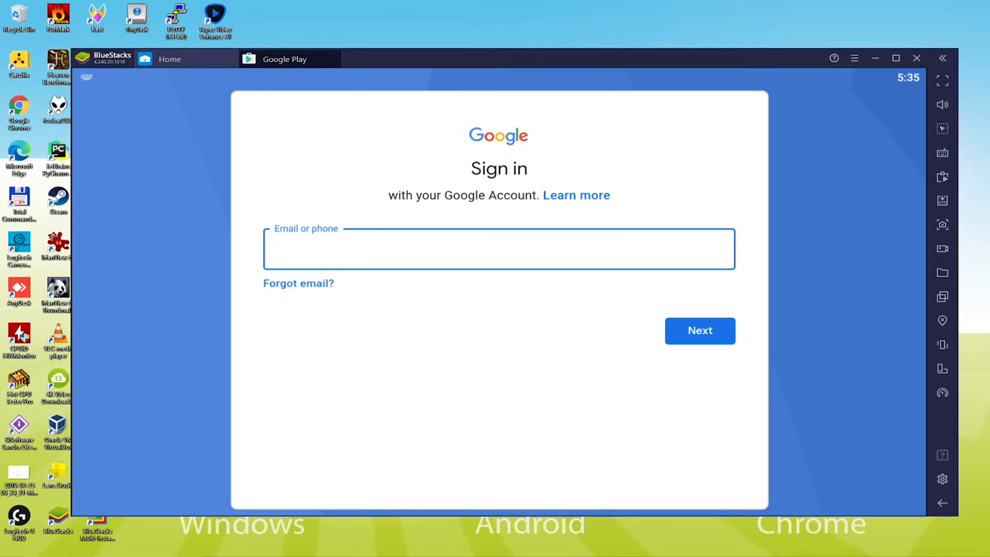
pyautogui.click(699, 330)
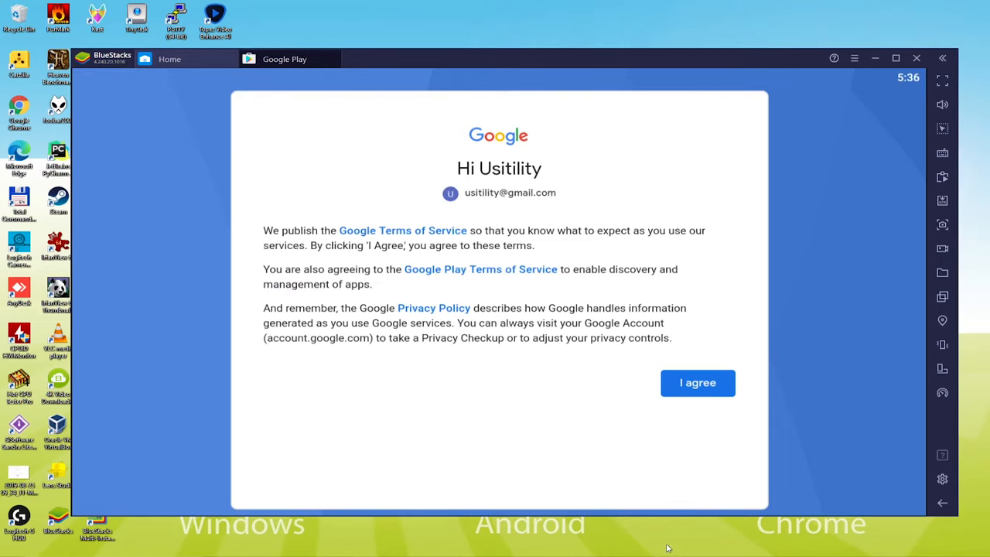
pyautogui.moveTo(681, 365)
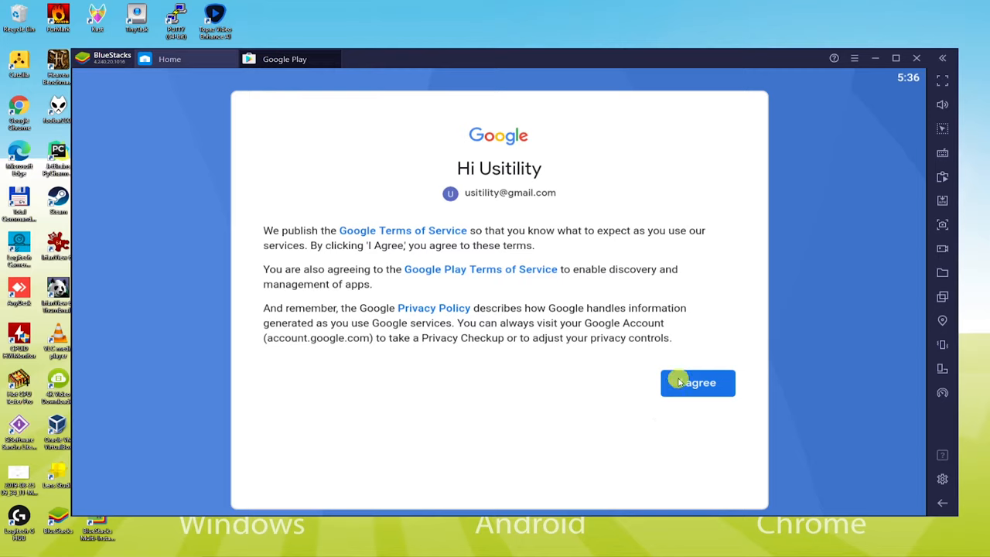
# Step: Accept the Google terms, switch off Google Drive backup, and accept the services settings
pyautogui.click(697, 382)
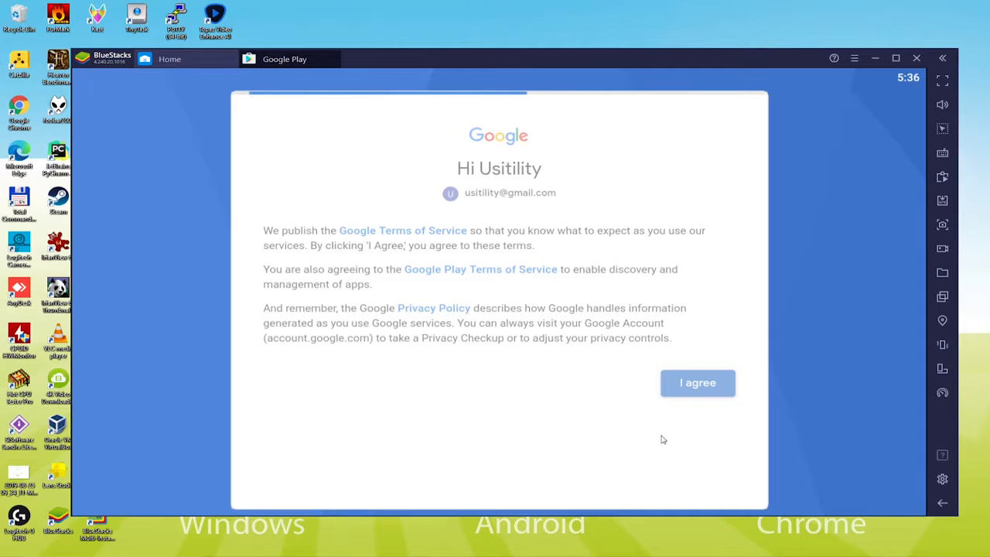
pyautogui.click(697, 382)
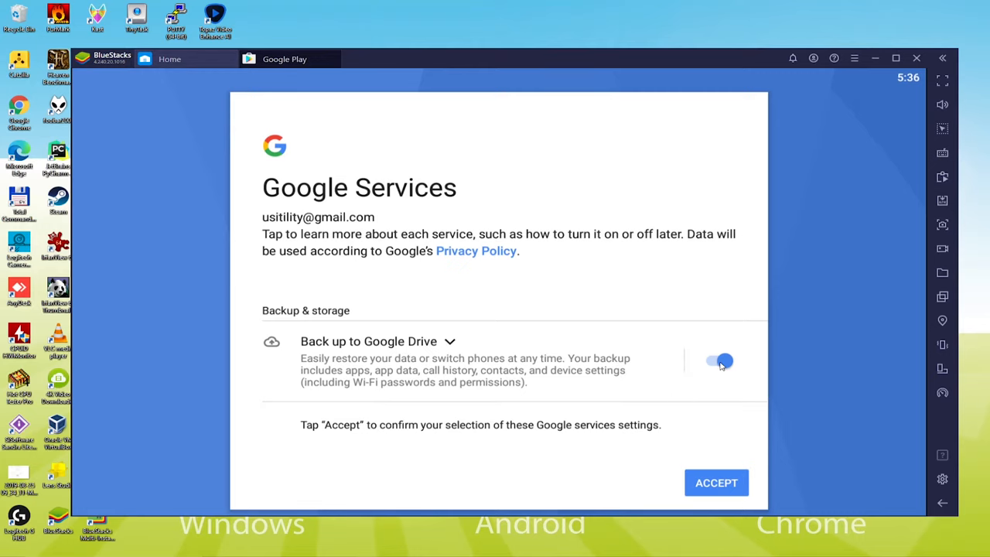
pyautogui.click(718, 360)
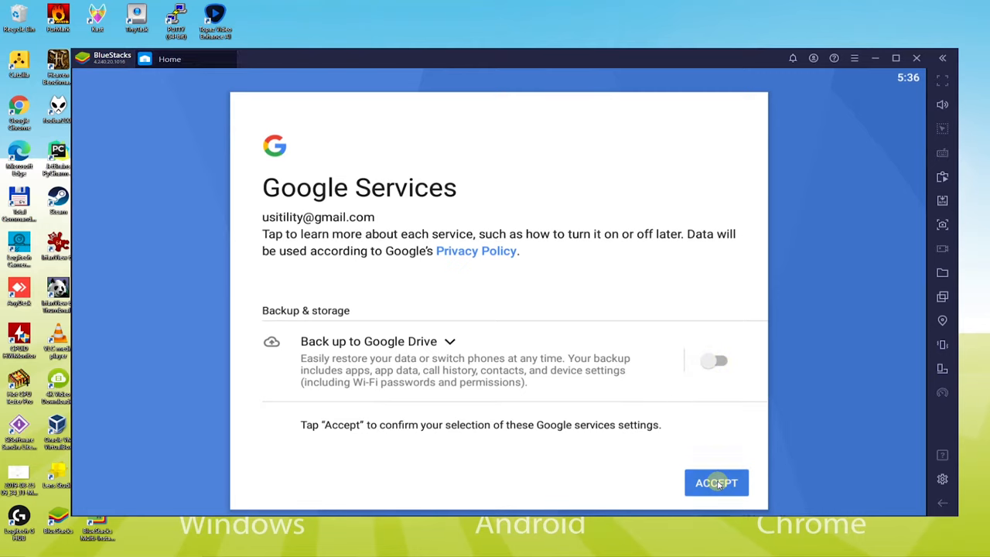
pyautogui.click(715, 482)
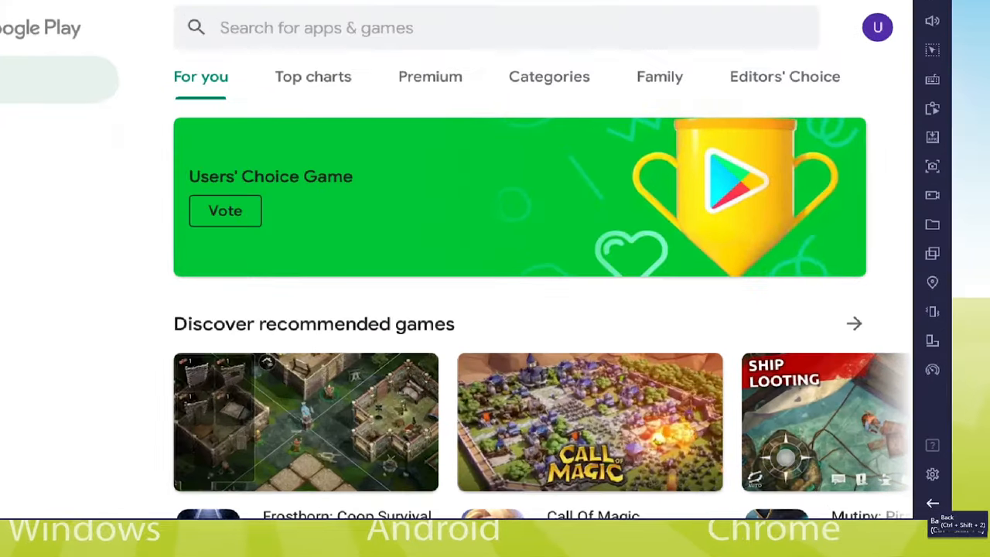
# Step: Open the Cooking Diary Play Store page and start installing the 568 MB game
pyautogui.scroll(-3)
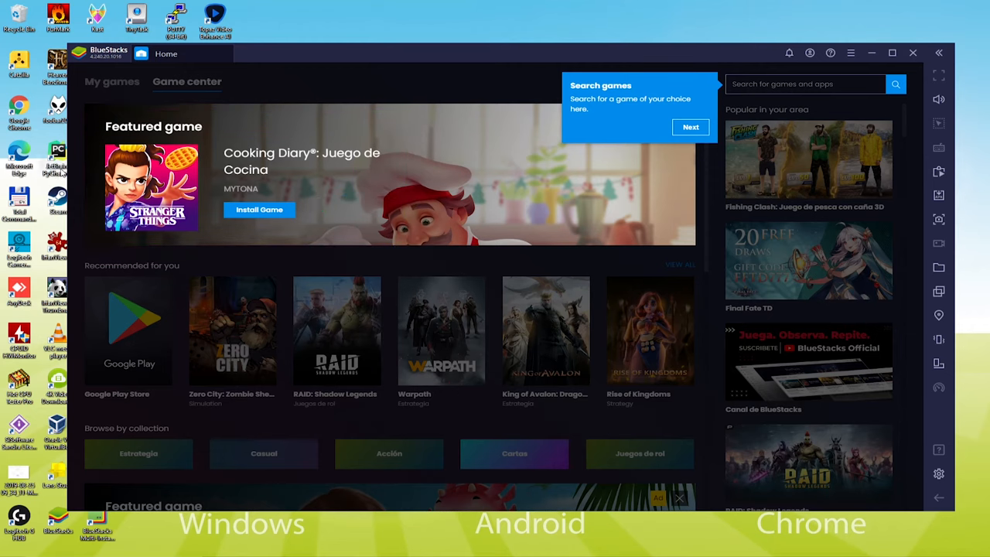
pyautogui.click(259, 209)
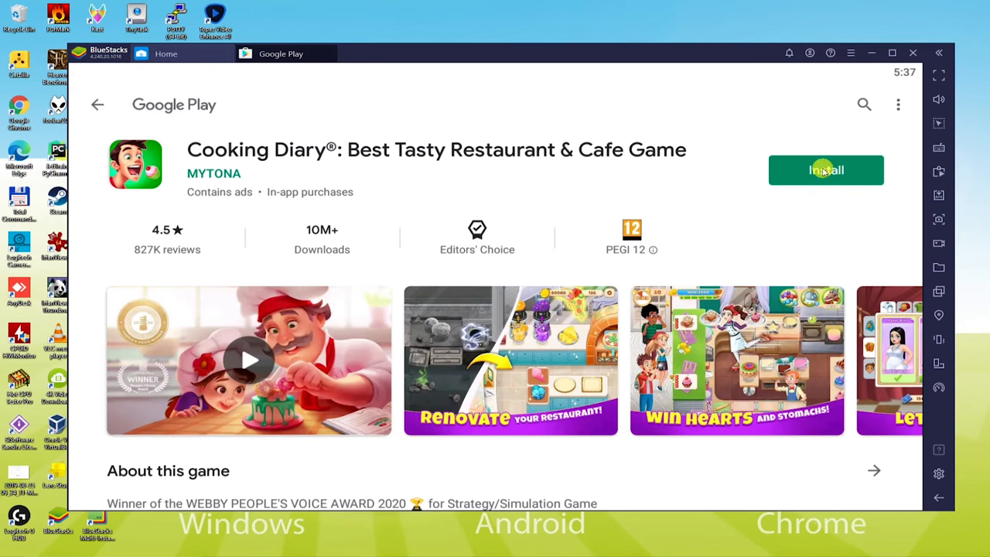
pyautogui.click(825, 170)
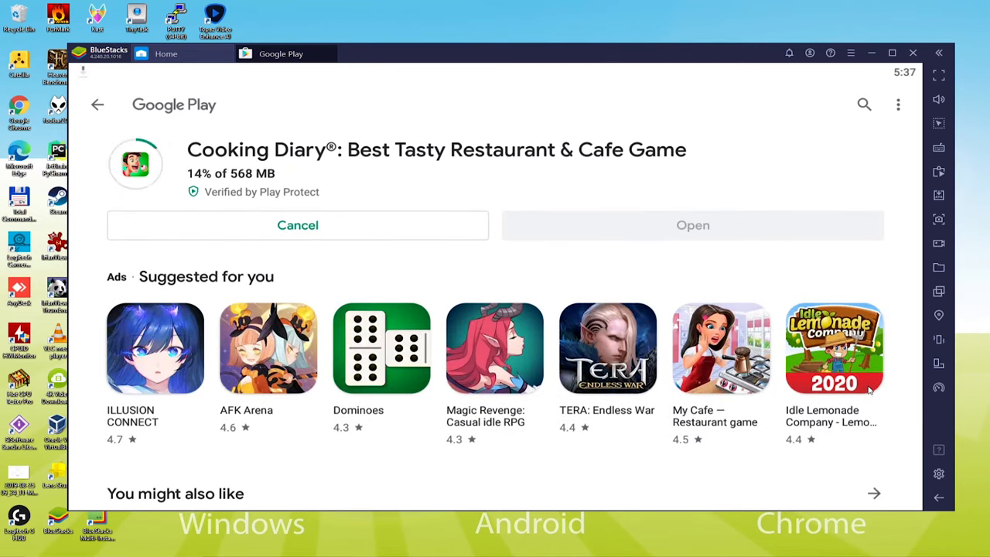
pyautogui.moveTo(719, 549)
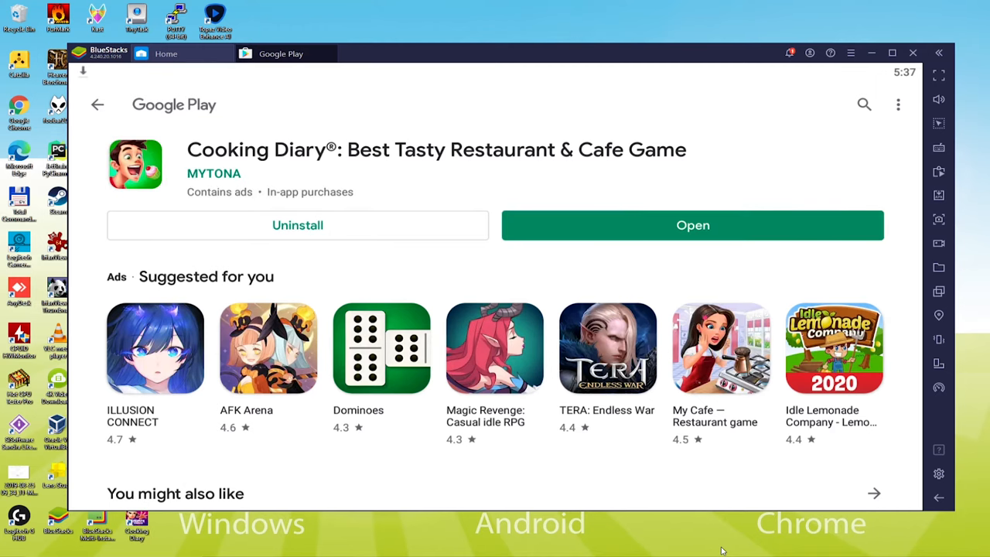
pyautogui.moveTo(903, 501)
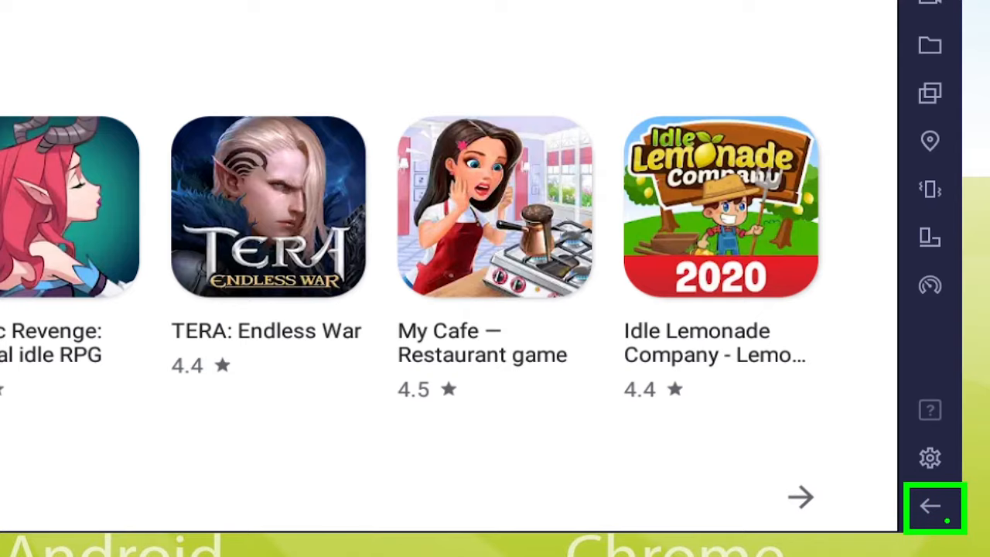
# Step: After Cooking Diary finishes installing, go back to the My games home screen
pyautogui.click(933, 507)
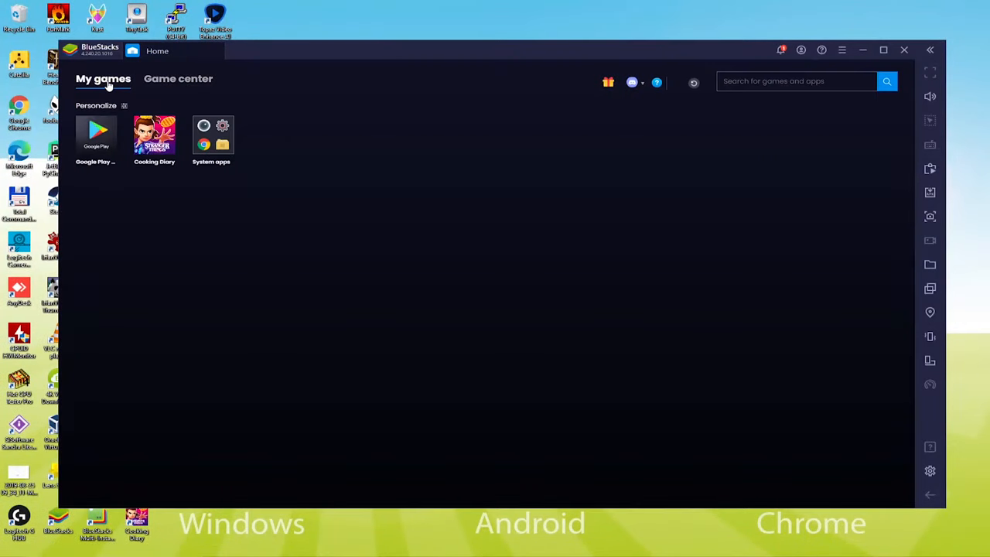
# Step: Launch Cooking Diary from My games and press Play after the splash screen
pyautogui.click(154, 136)
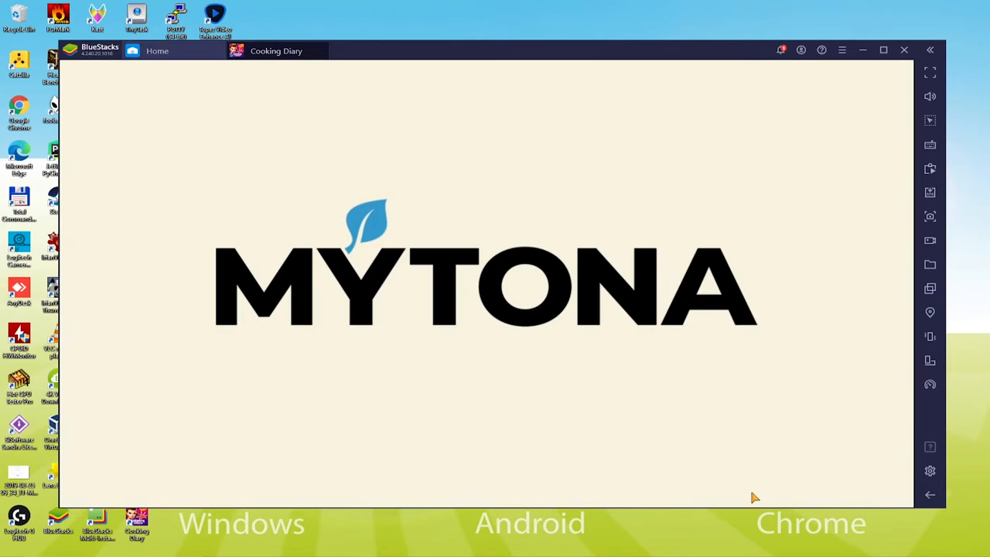
pyautogui.moveTo(691, 104)
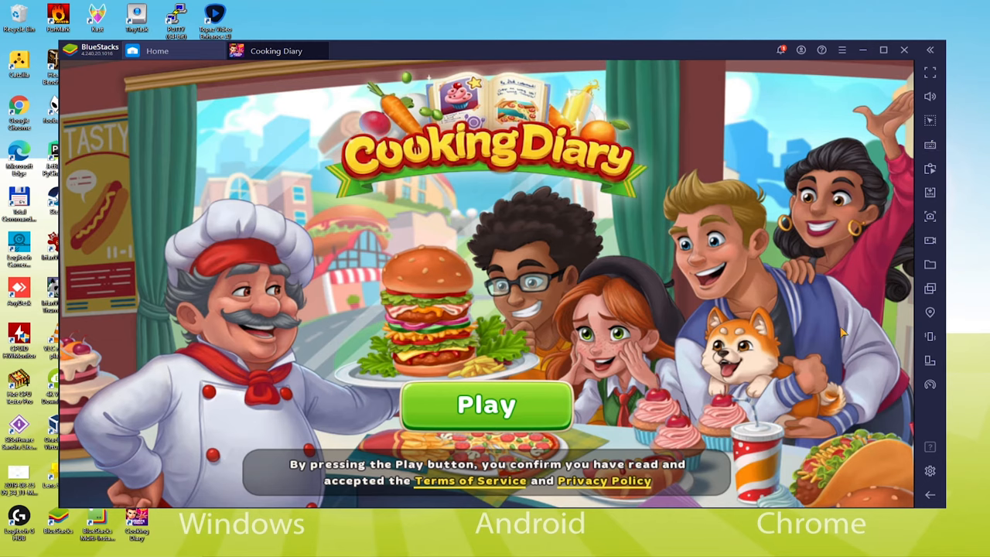
pyautogui.click(486, 406)
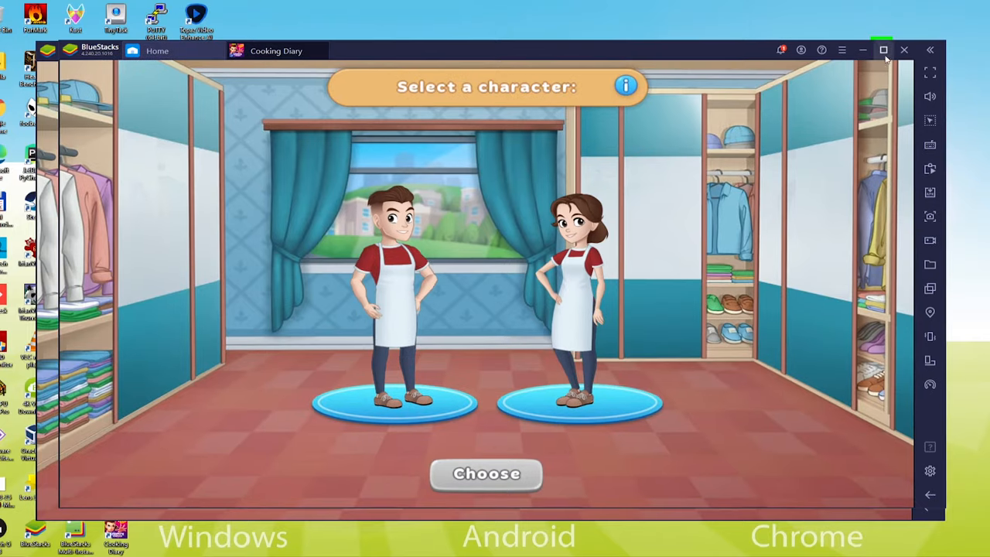
# Step: Get through the game's opening, toggle full-screen, and bring up BlueStacks Settings
pyautogui.click(883, 50)
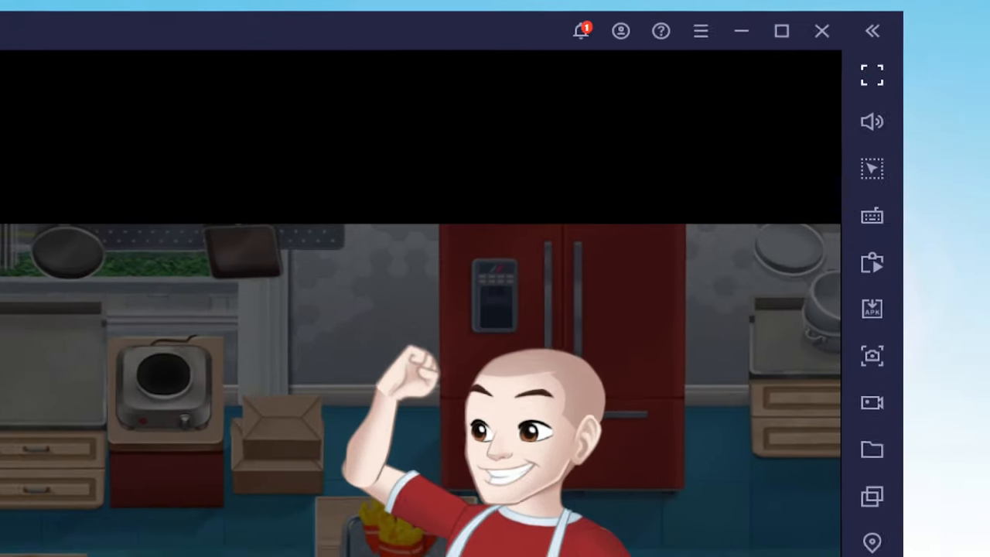
pyautogui.click(872, 75)
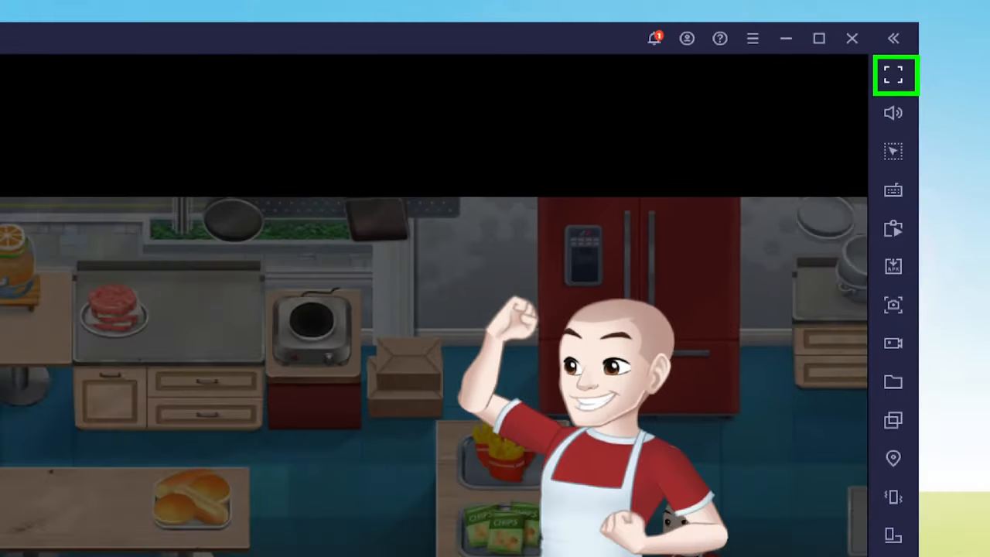
pyautogui.click(894, 75)
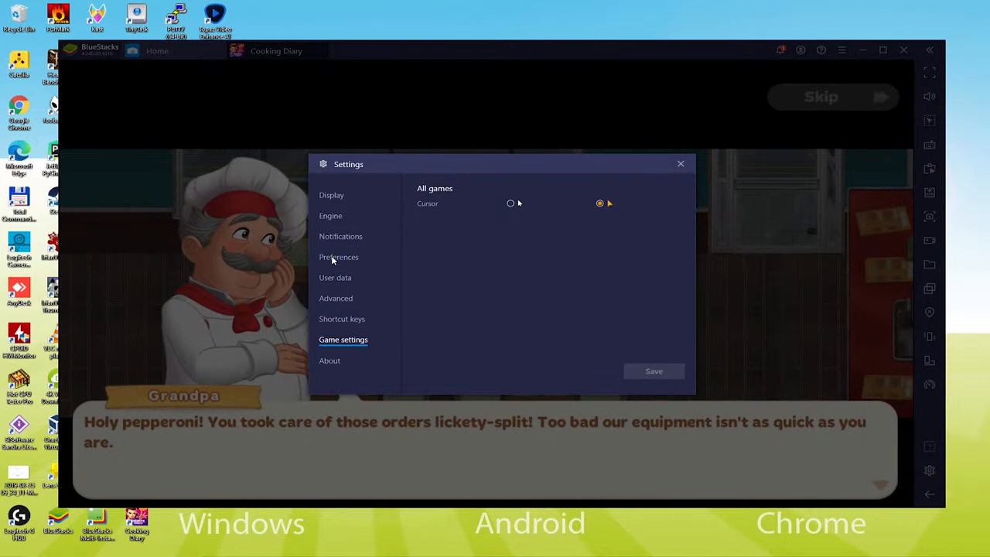
# Step: Scroll through the Preferences language list, then close Settings to return to the game
pyautogui.click(338, 257)
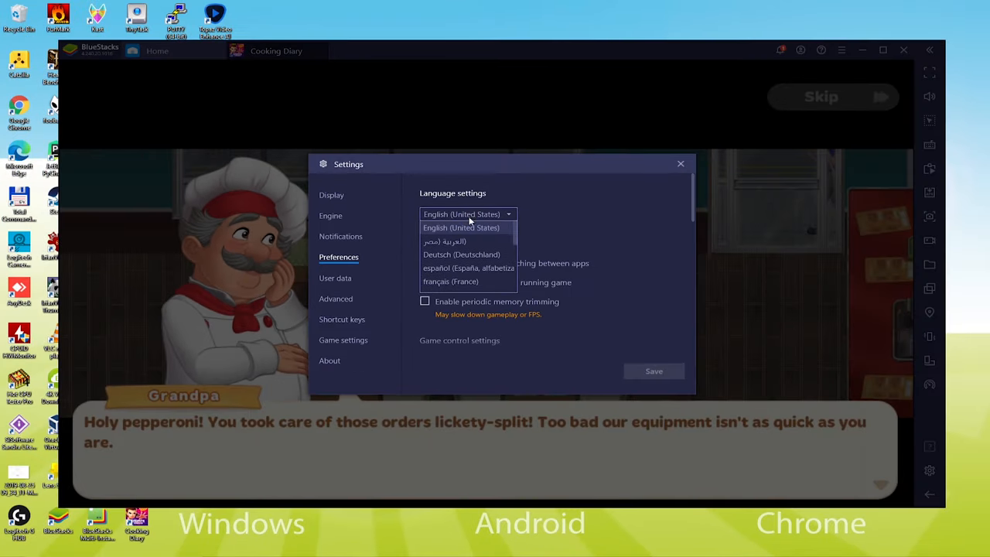
pyautogui.scroll(-3)
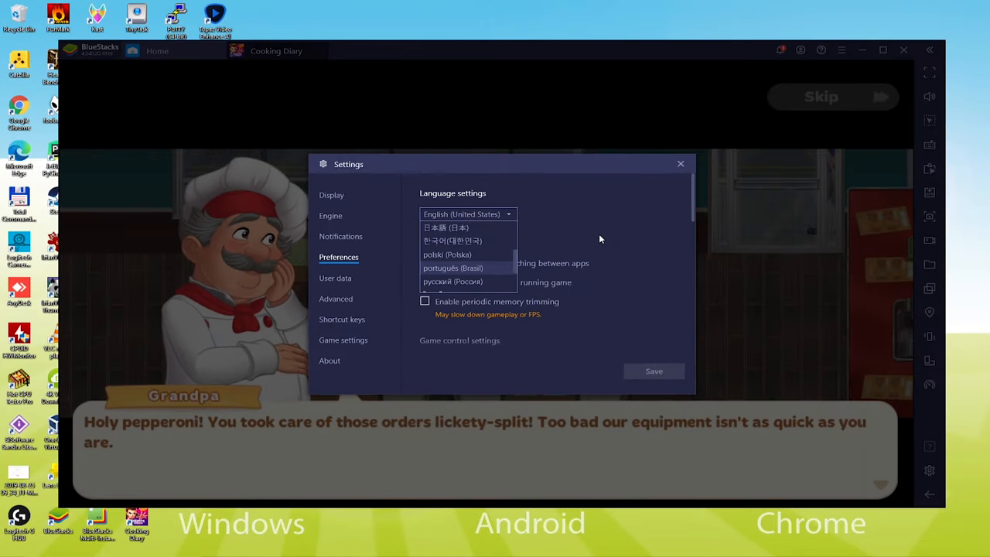
pyautogui.click(681, 163)
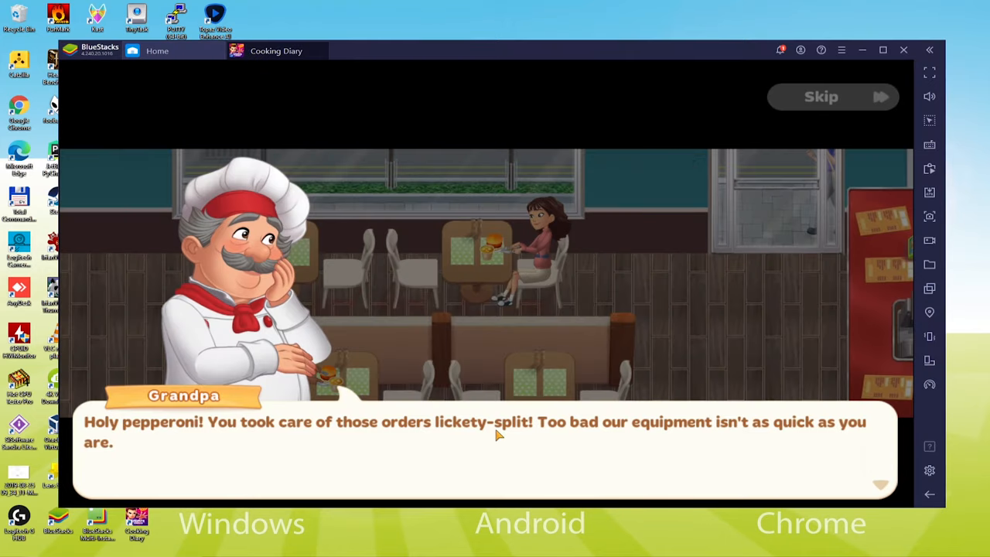